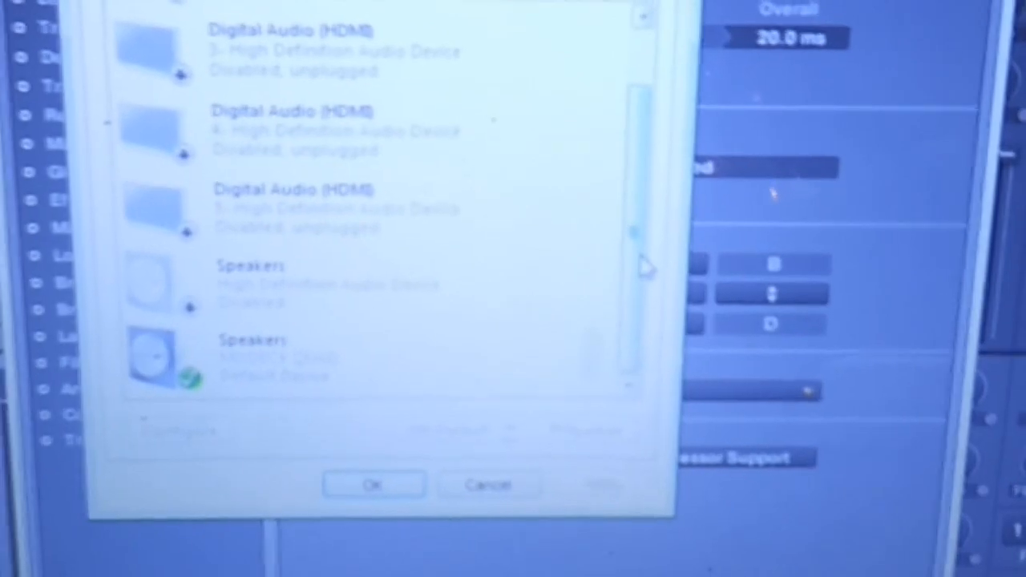
Confirm on the Recording tab that both microphones and MIDIDECK QUAD input are disabled
{"action": "left_click", "coordinate": [222, 81]}
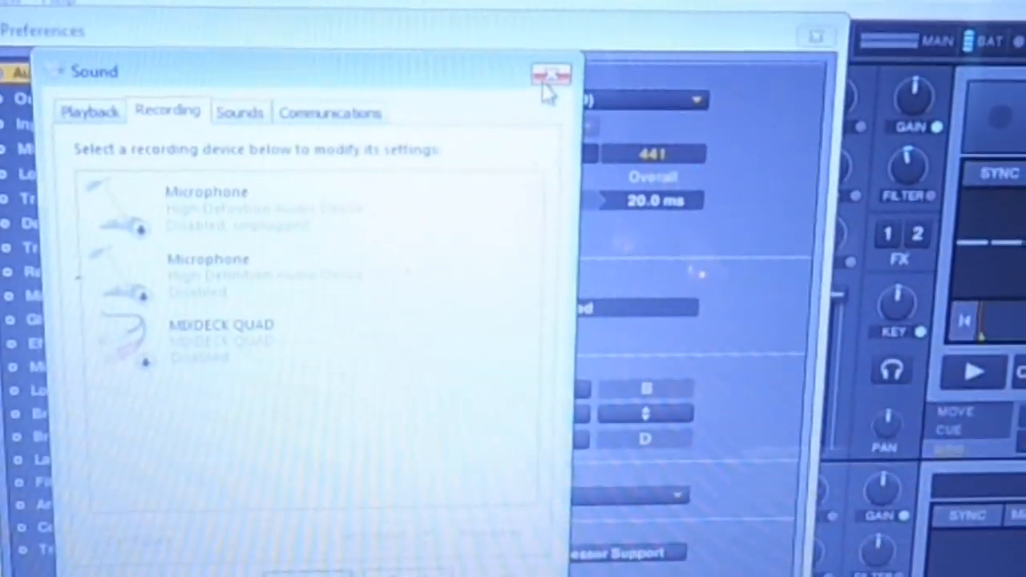
Close Windows Sound to view routing: master on MIXDECK QUAD Out 0/1, monitor on Out 2/3
{"action": "left_click", "coordinate": [551, 73]}
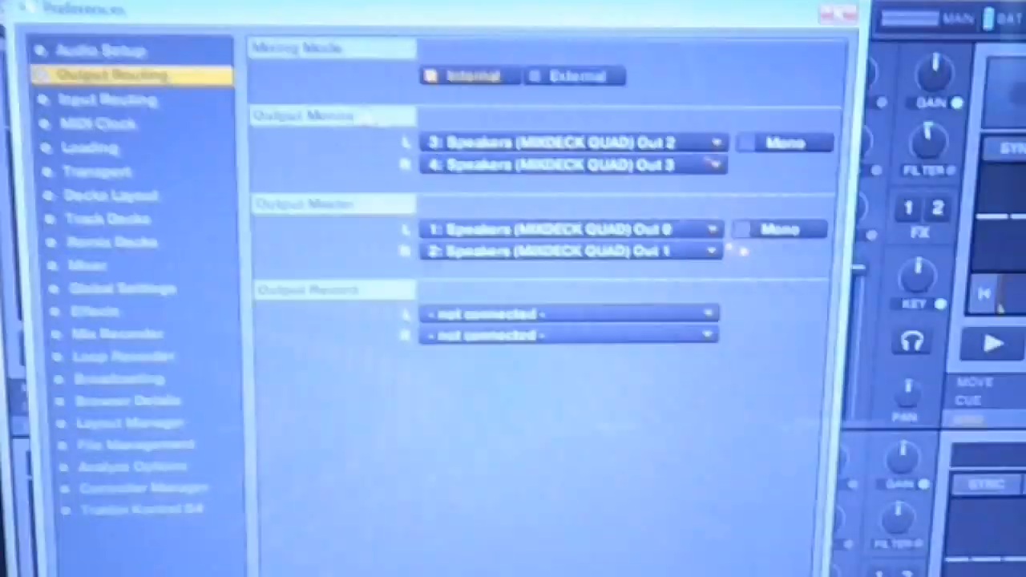